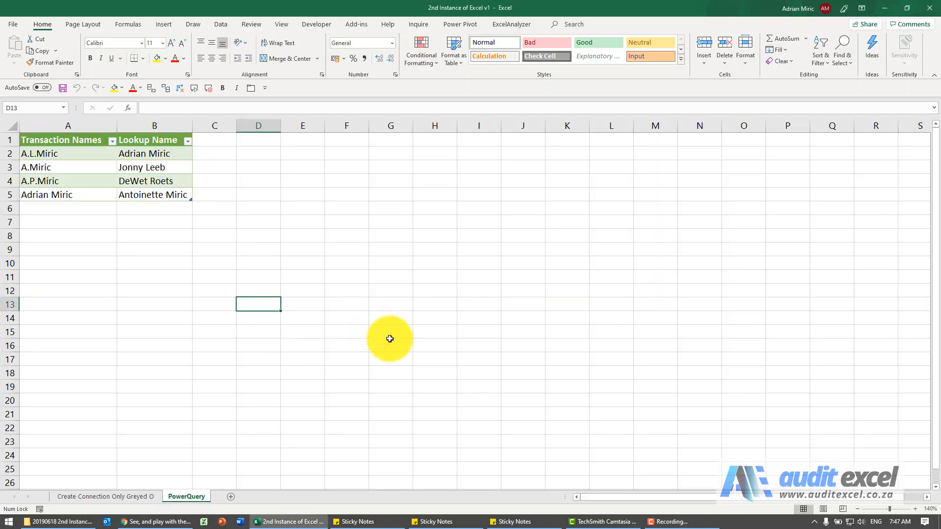
mouse_move(334, 335)
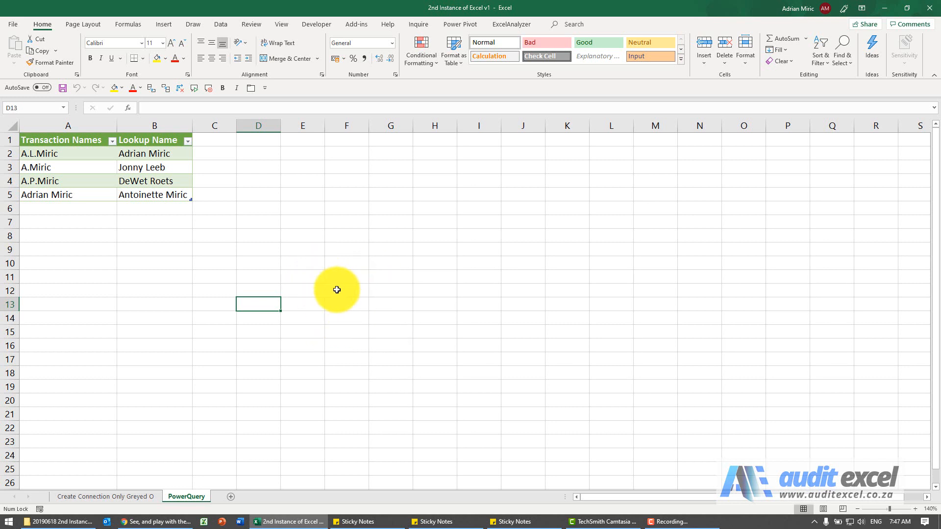
mouse_move(341, 299)
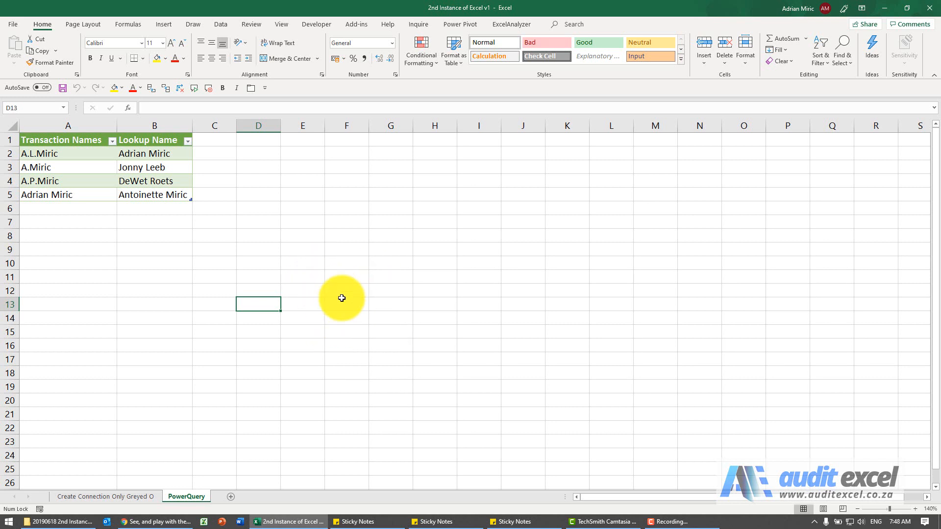
mouse_move(310, 326)
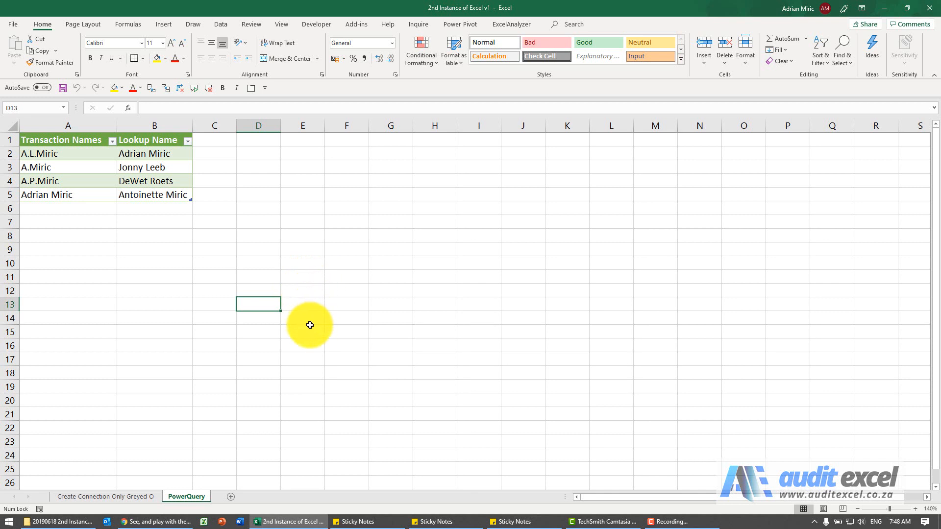
mouse_move(287, 421)
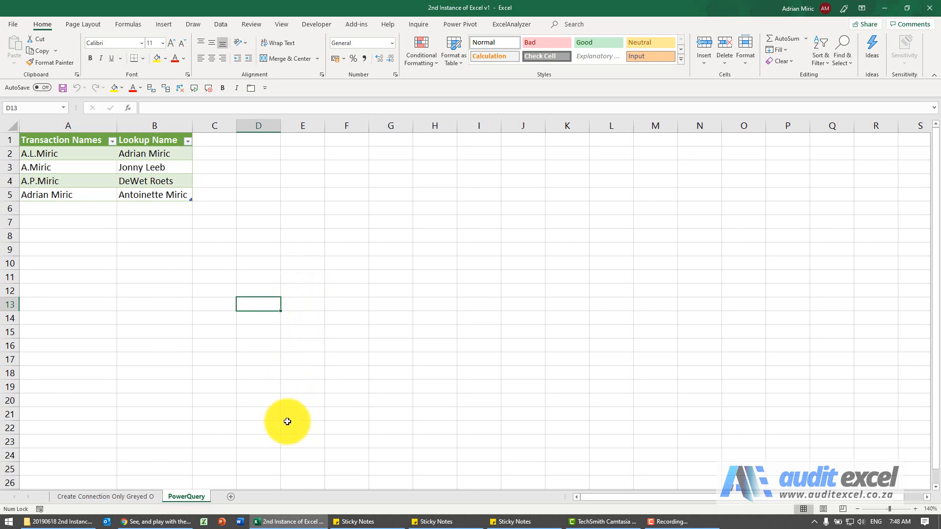
mouse_move(102, 232)
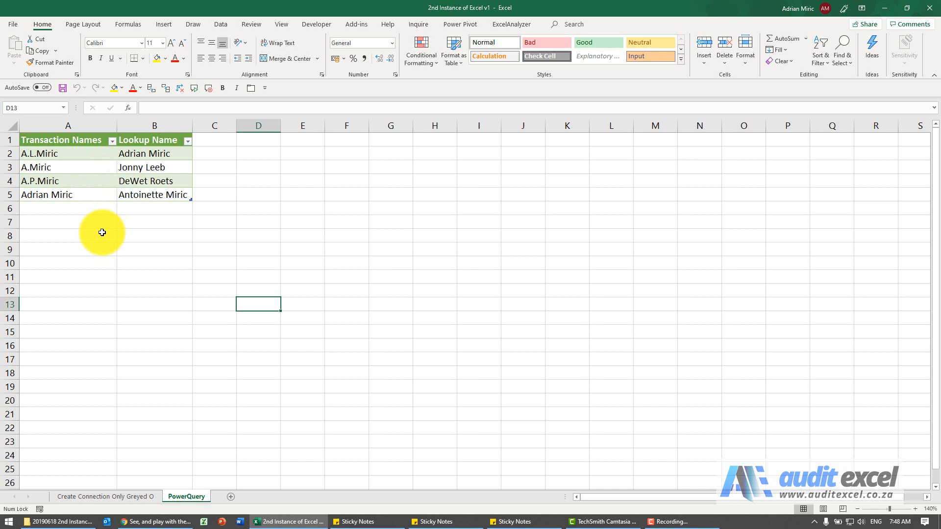
mouse_move(286, 507)
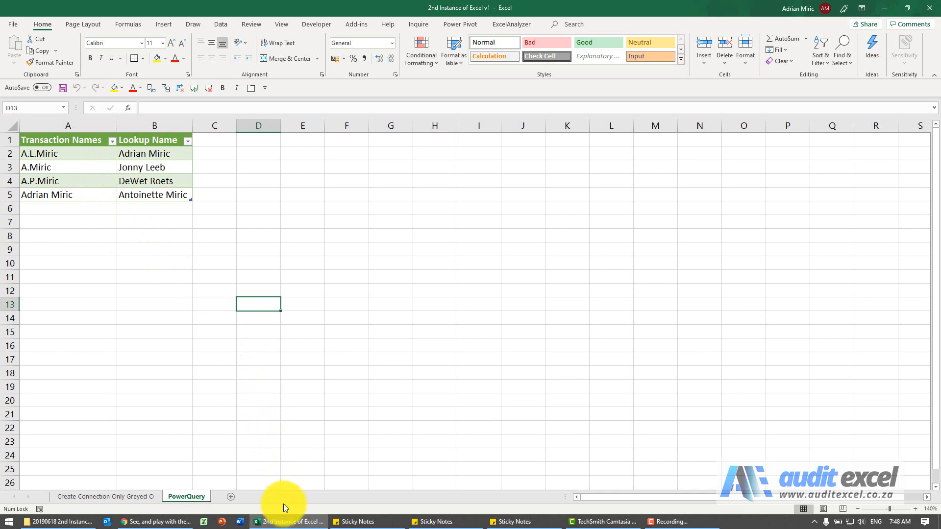
mouse_move(259, 285)
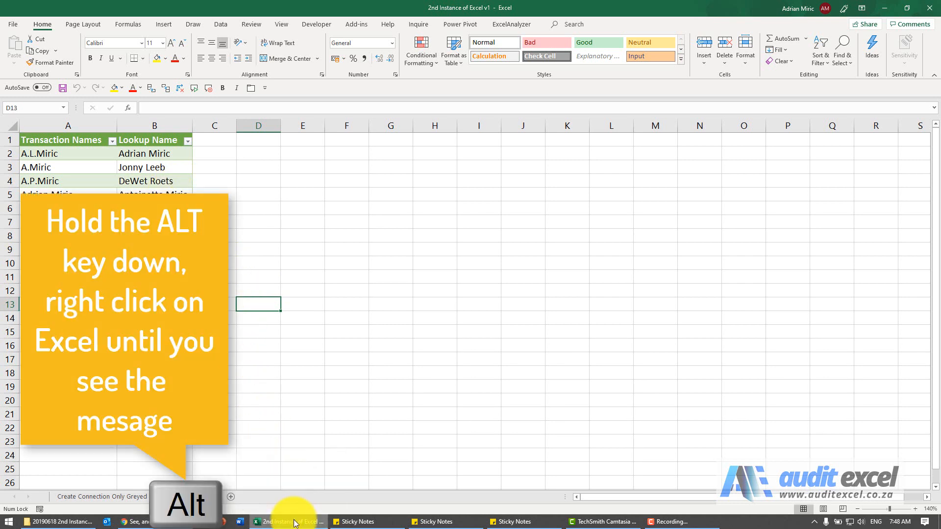
Step: Relaunch Excel 2016 from the taskbar jump list while holding Alt
right_click(291, 521)
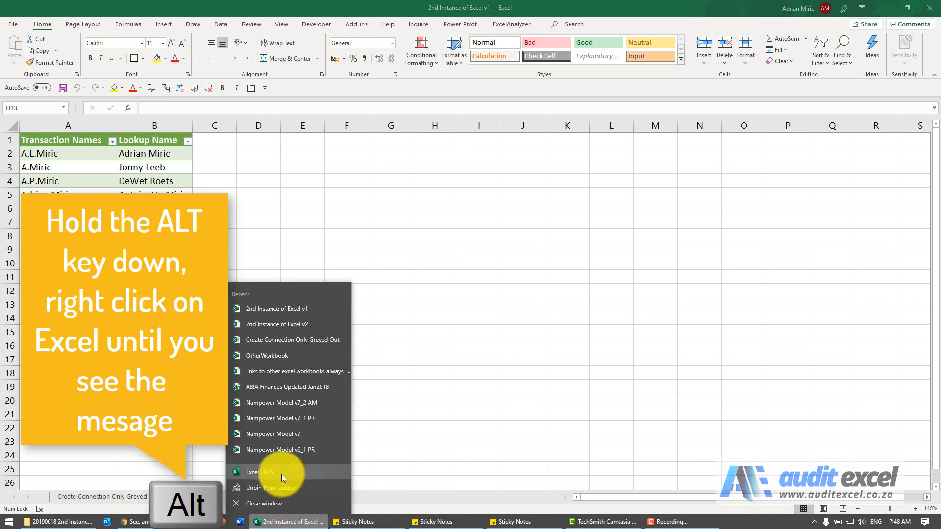
click(282, 476)
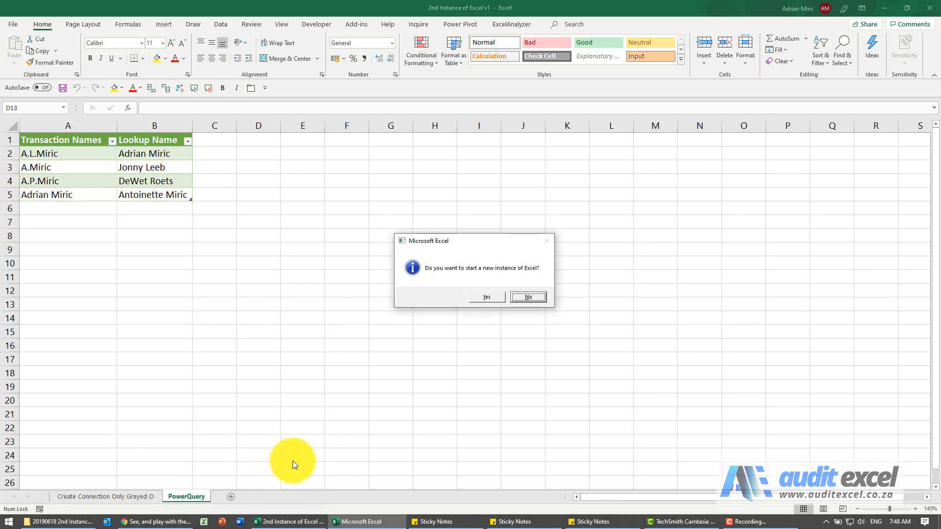
mouse_move(454, 275)
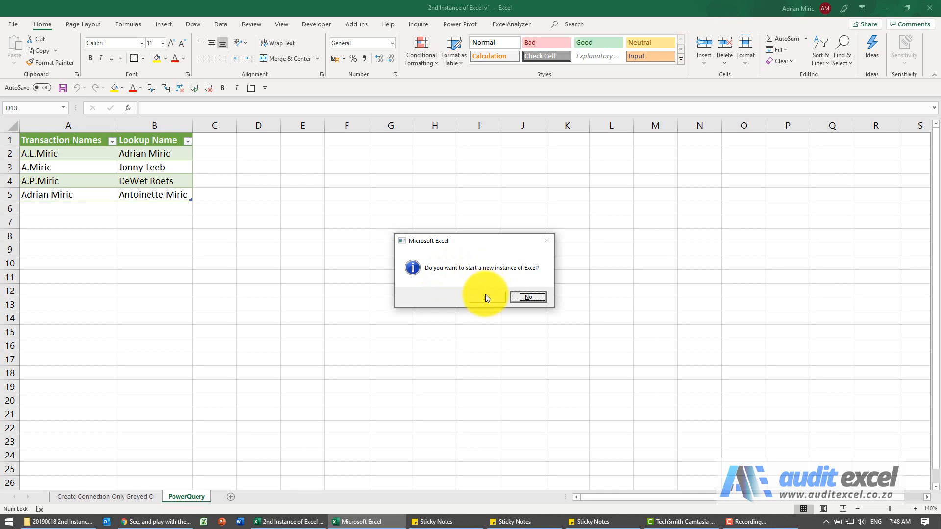
Step: Start the new instance, open the personal macro workbook read-only, and open 2nd Instance of Excel v2
click(527, 297)
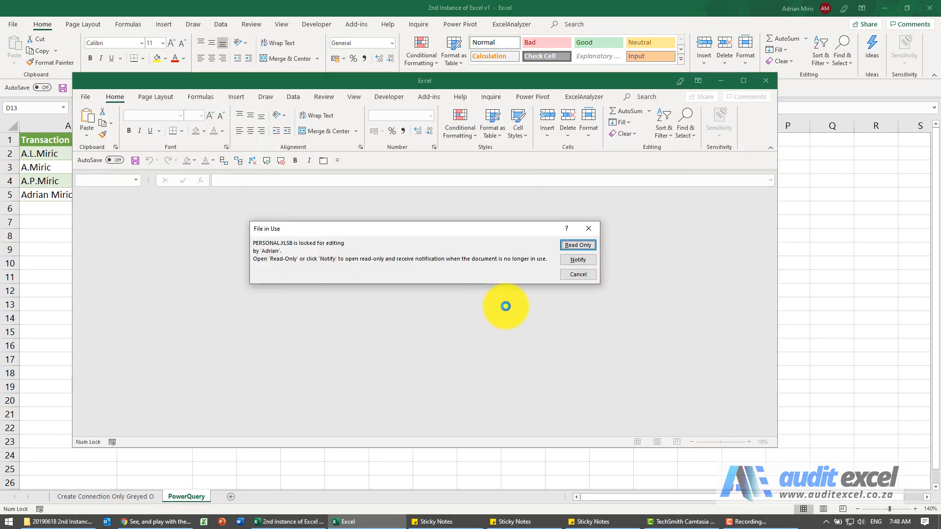
click(577, 245)
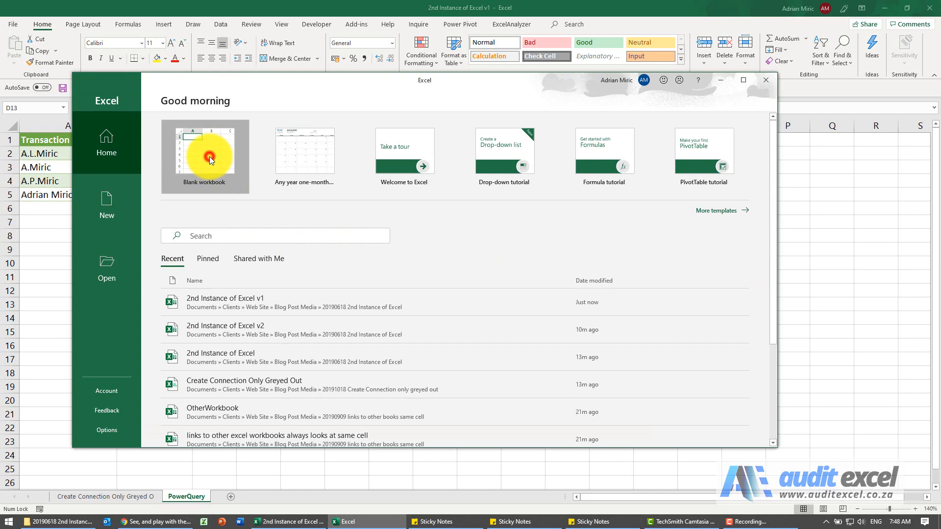
click(209, 159)
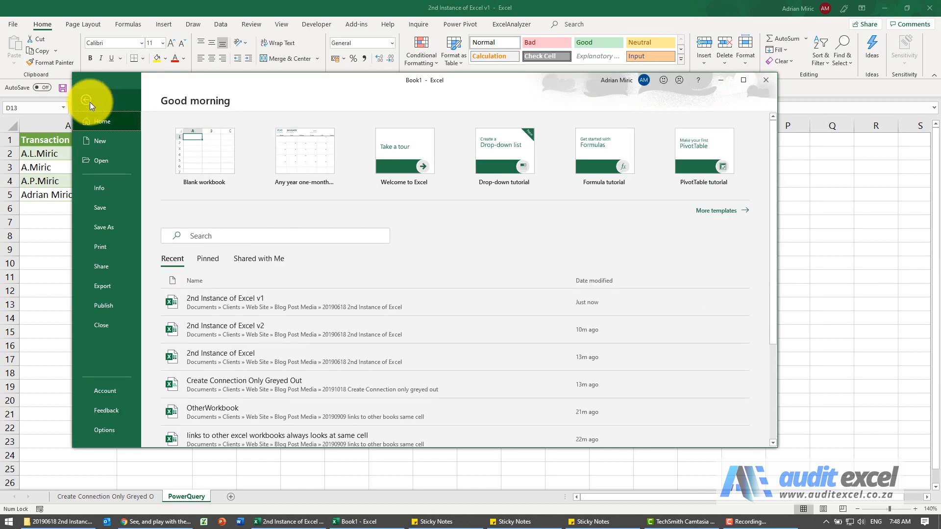
click(225, 326)
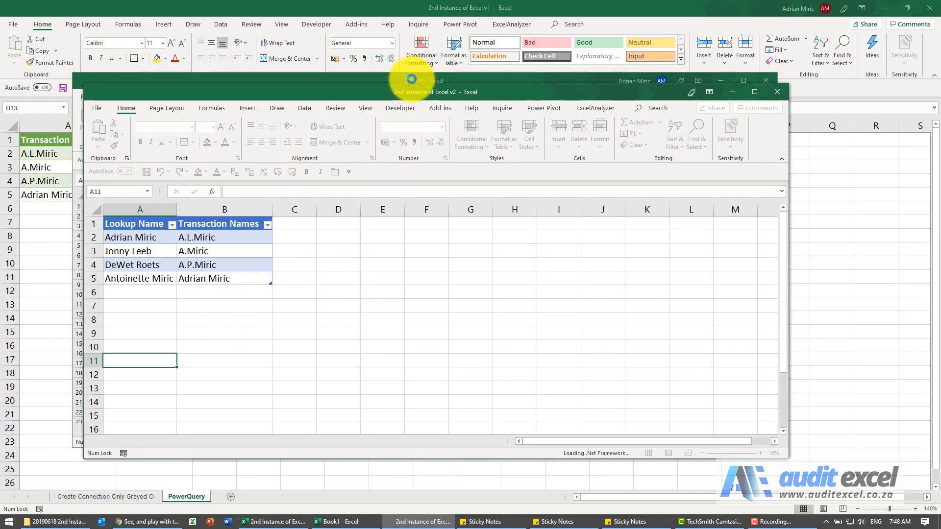
Step: Snap the v1 and v2 windows to opposite halves and select a cell in the left table
click(765, 81)
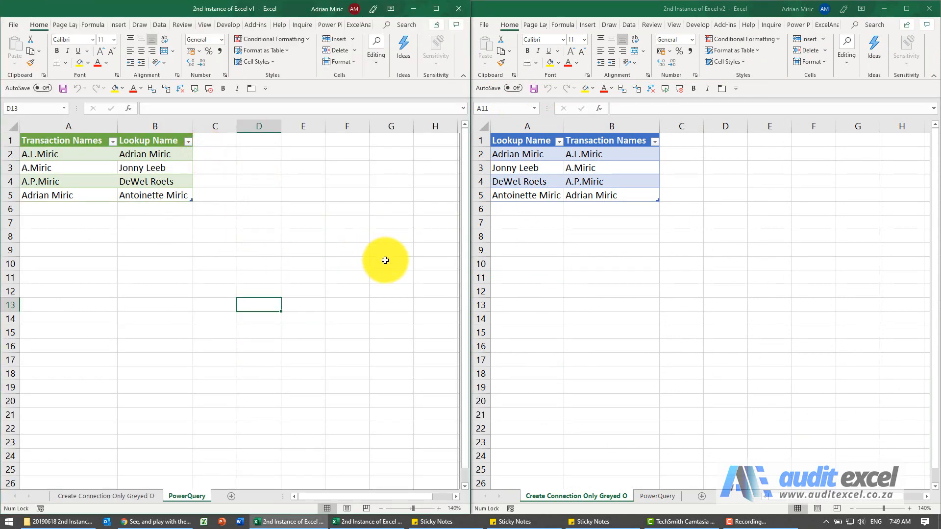
mouse_move(451, 270)
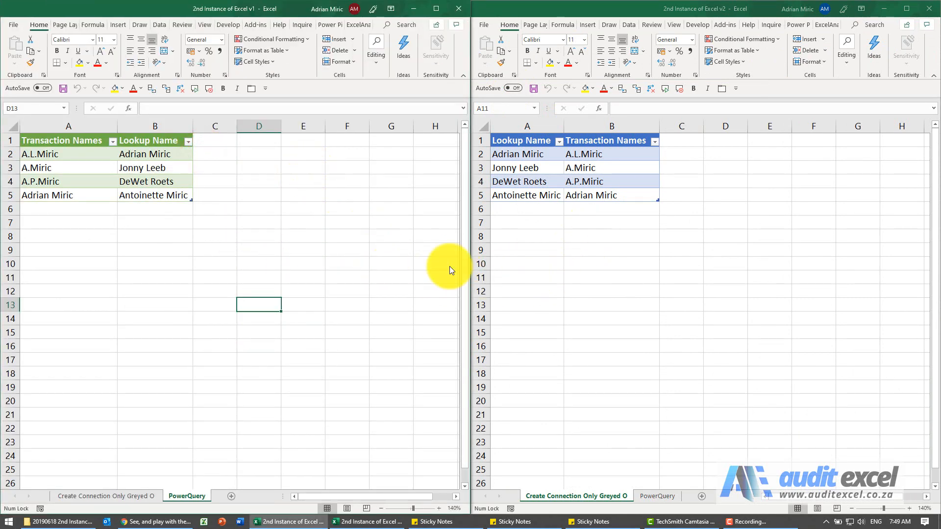
click(154, 168)
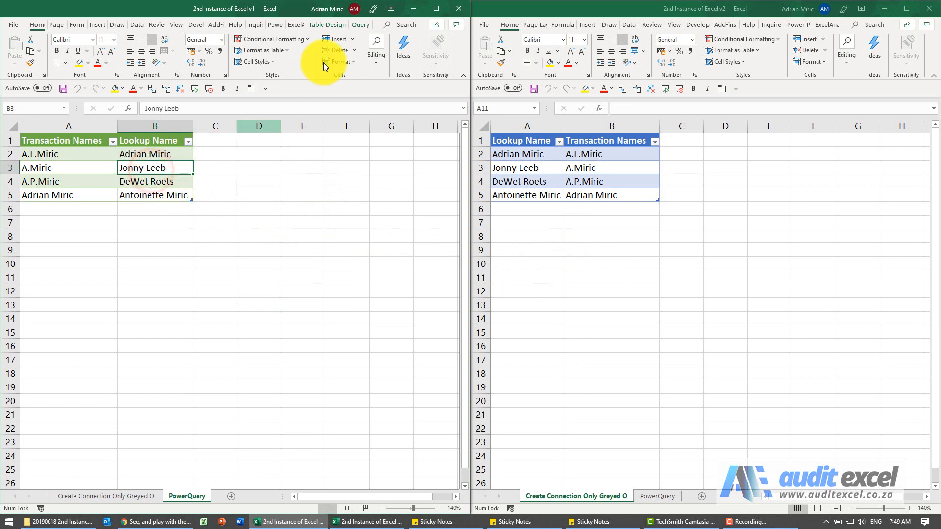
Step: Edit the left table's query from the Query tab to open the Power Query Editor
click(360, 24)
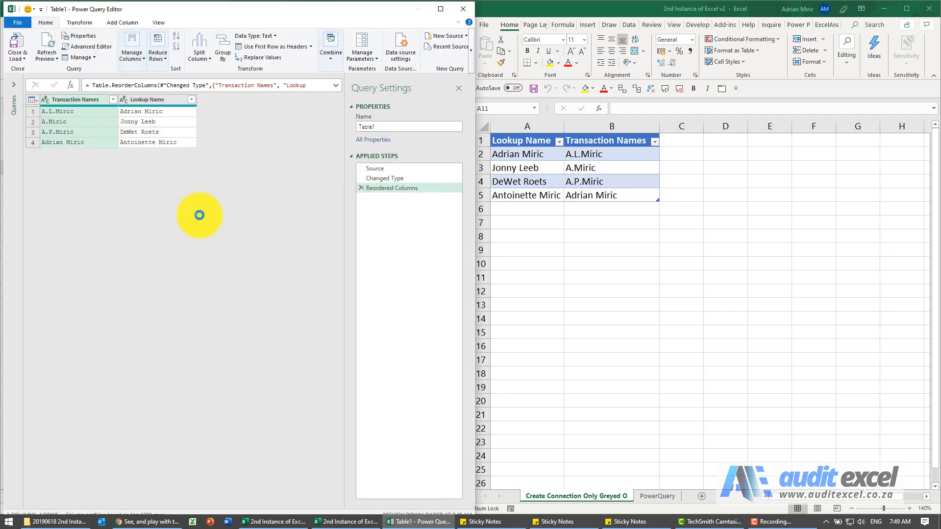
mouse_move(525, 232)
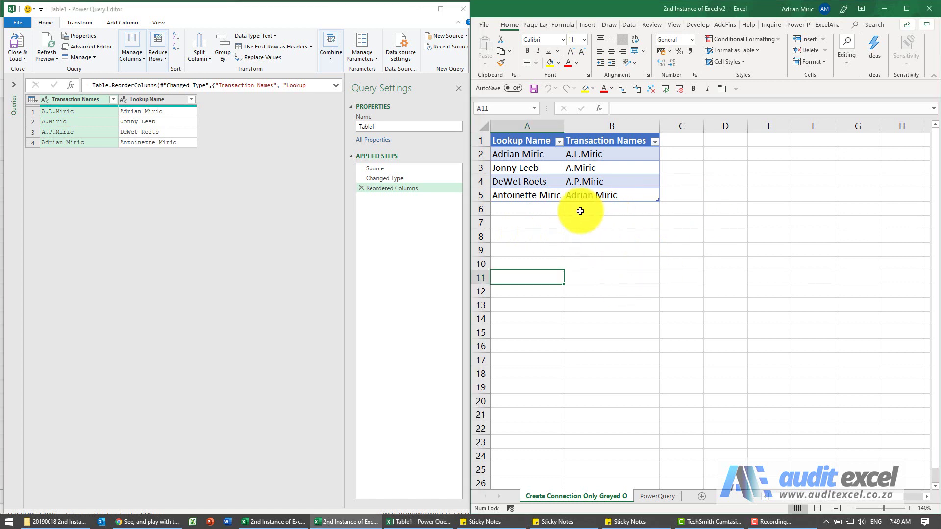
mouse_move(711, 78)
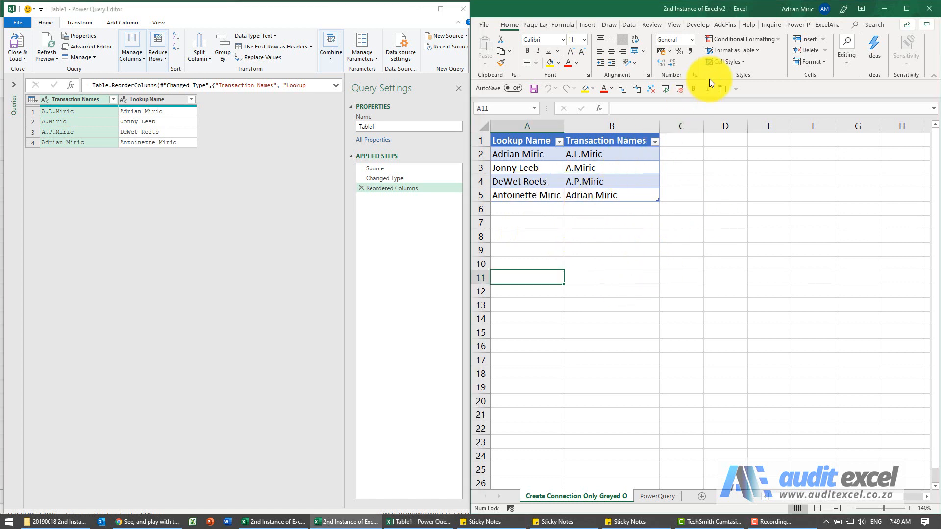